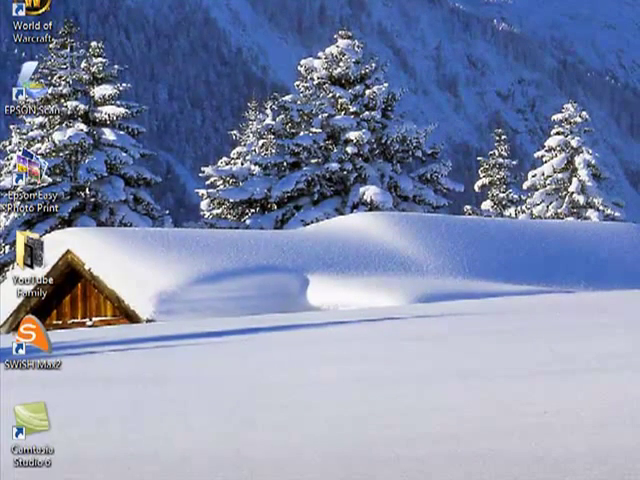
Open the Windows Vista Start menu to find E-mail – Microsoft Office Outlook
left_click(18, 470)
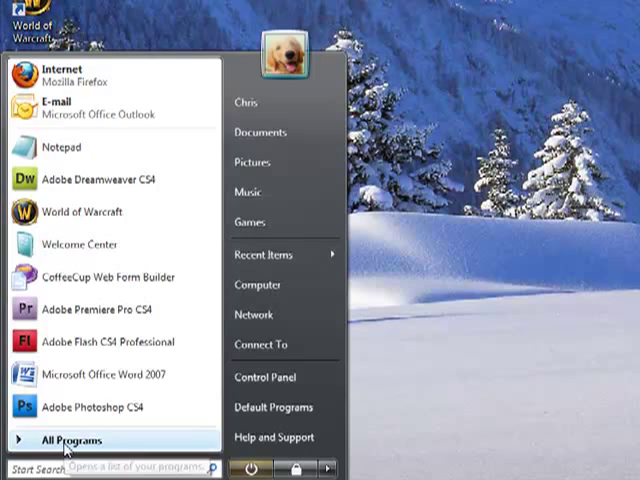
mouse_move(100, 107)
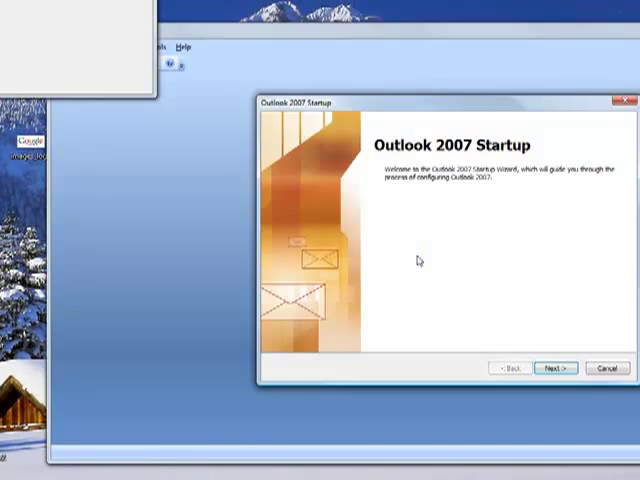
mouse_move(470, 277)
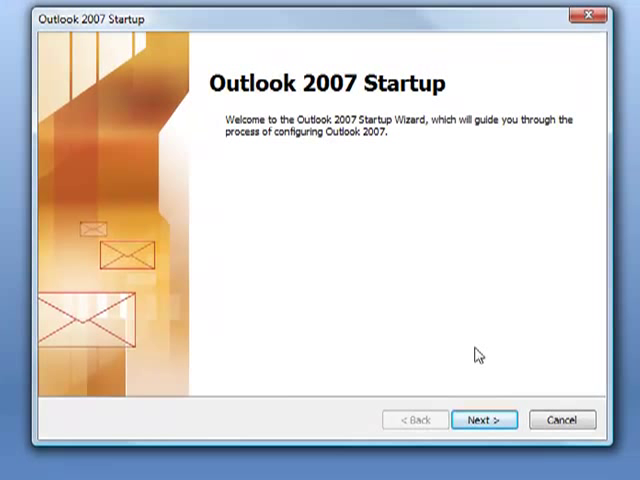
Skip the Outlook 2007 Startup welcome and accept setting up an e-mail account
left_click(483, 419)
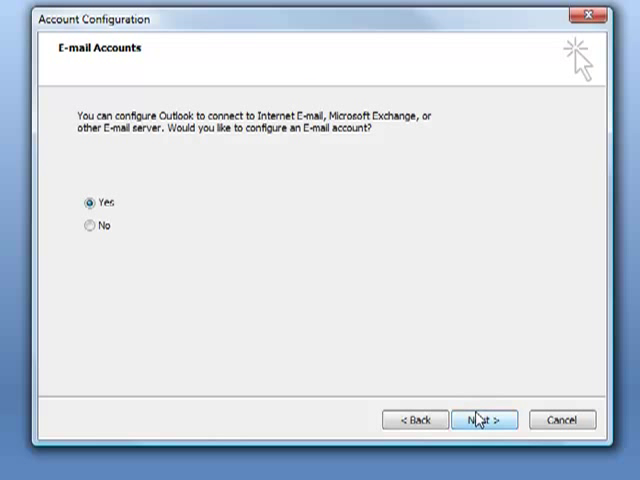
left_click(483, 419)
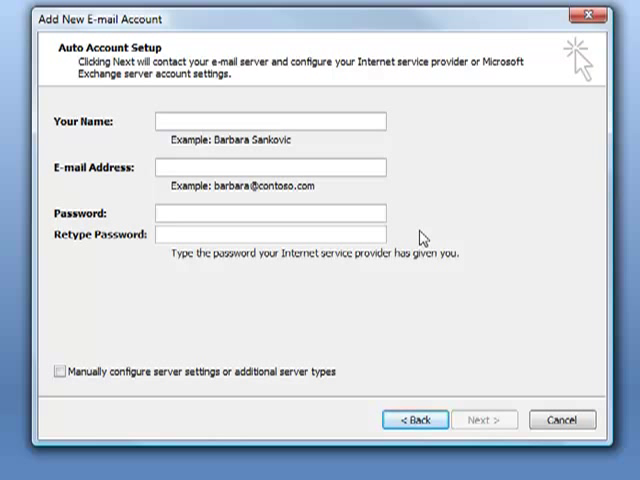
Enter name Chris, a BusterForum.com address and password, and choose manual server configuration
type("Chris")
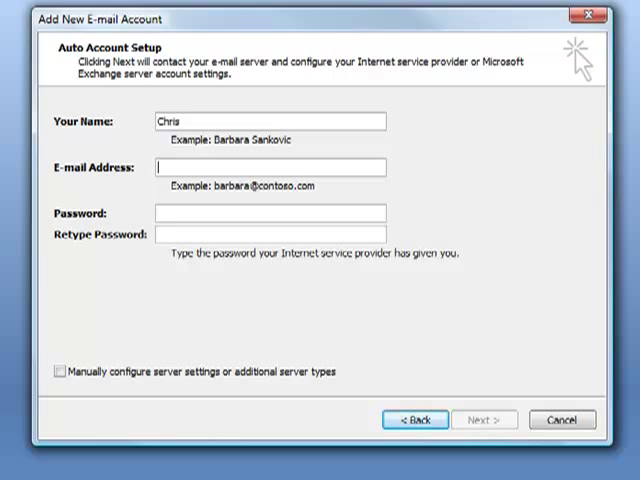
mouse_move(90, 175)
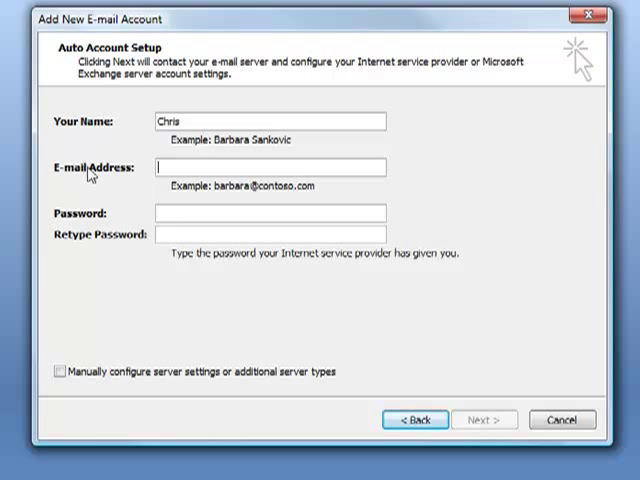
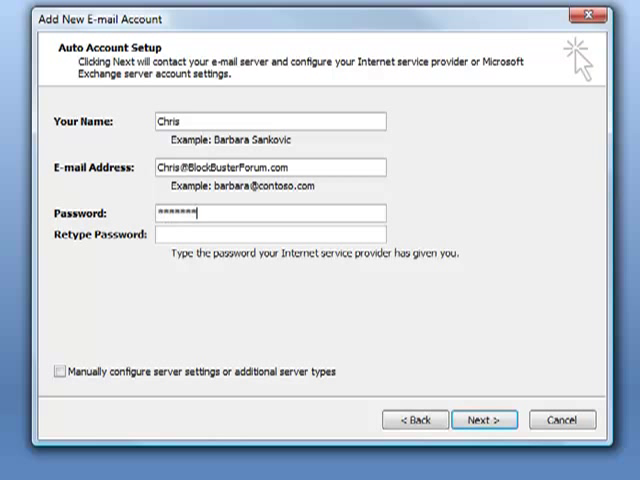
type("**")
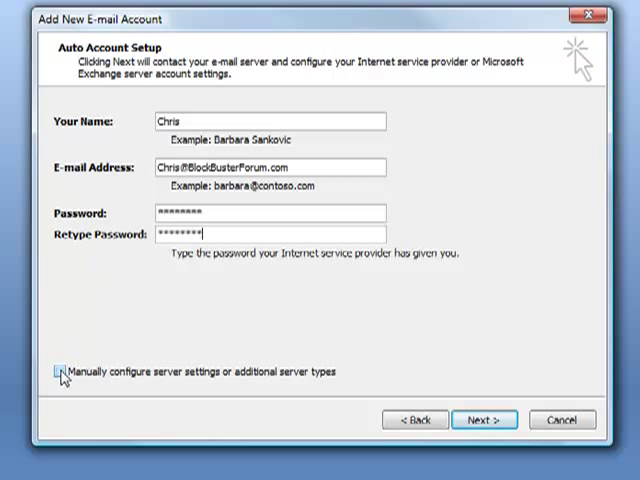
left_click(65, 371)
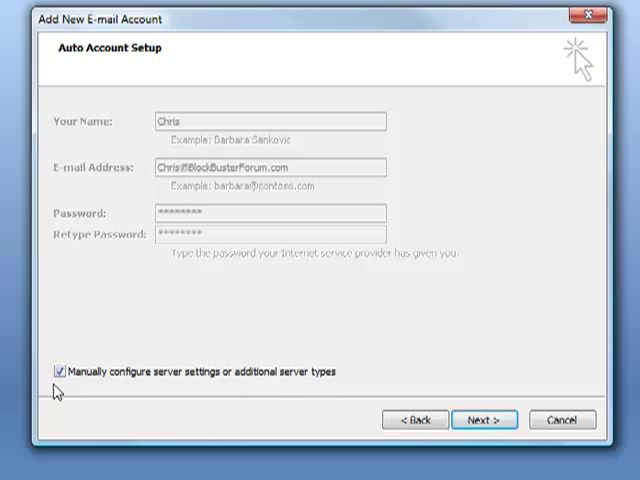
mouse_move(484, 419)
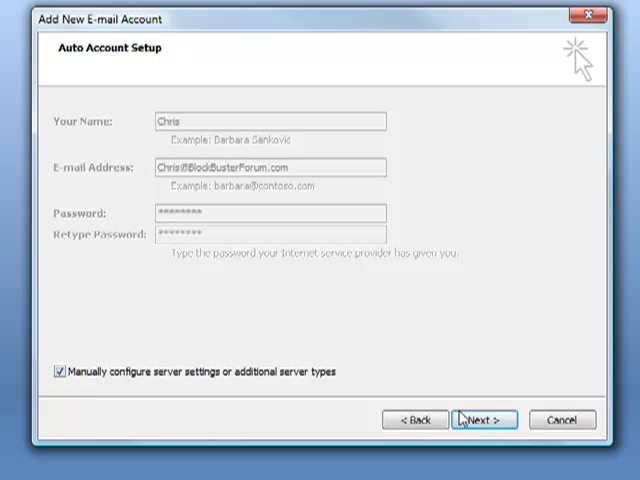
Select Internet E-mail as the service type to reach the Internet E-mail Settings form
left_click(484, 419)
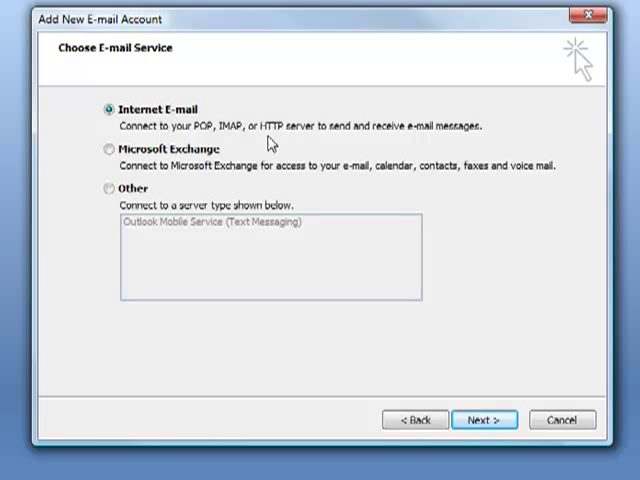
mouse_move(322, 140)
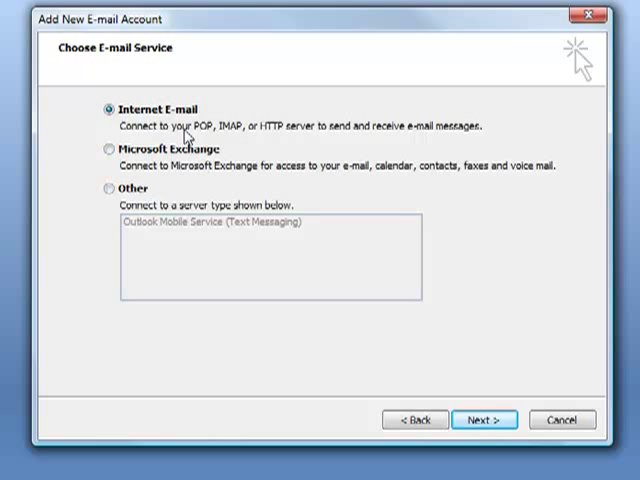
mouse_move(307, 160)
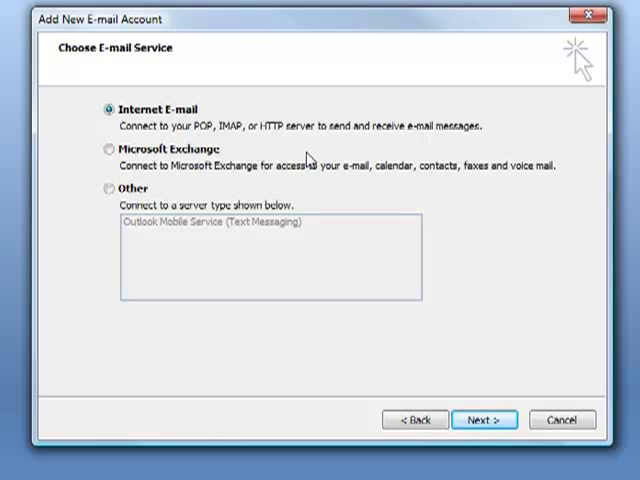
mouse_move(461, 366)
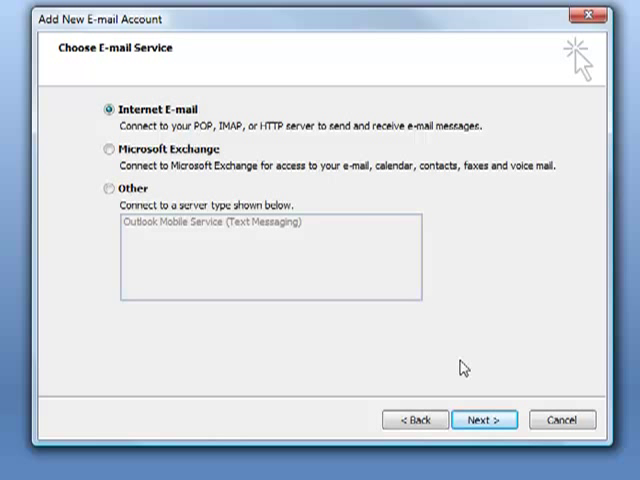
left_click(484, 419)
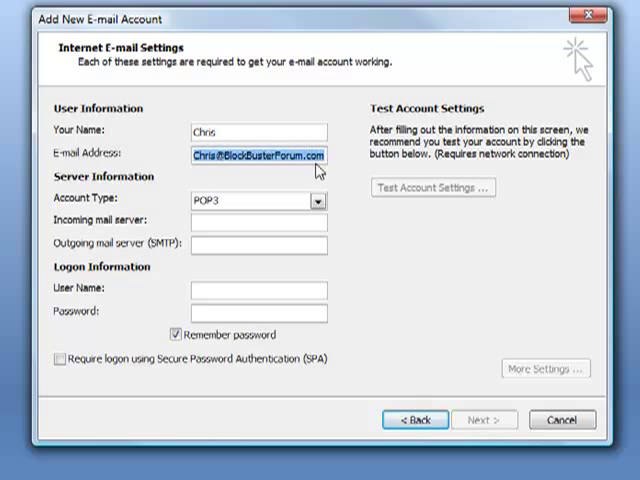
Set the account type to POP3 with incoming server pop.secureserver.net
left_click(258, 222)
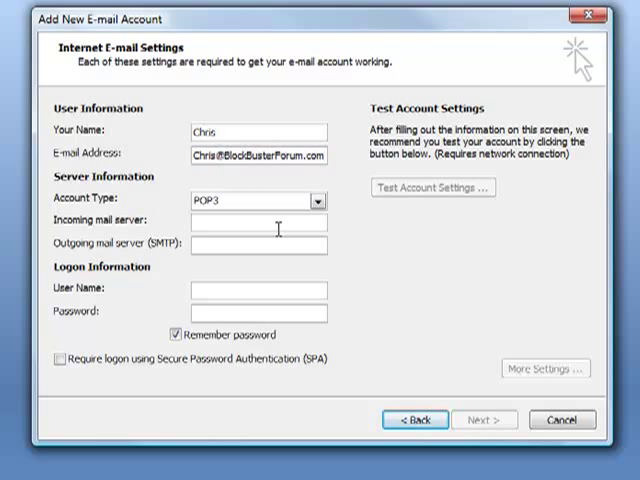
mouse_move(168, 216)
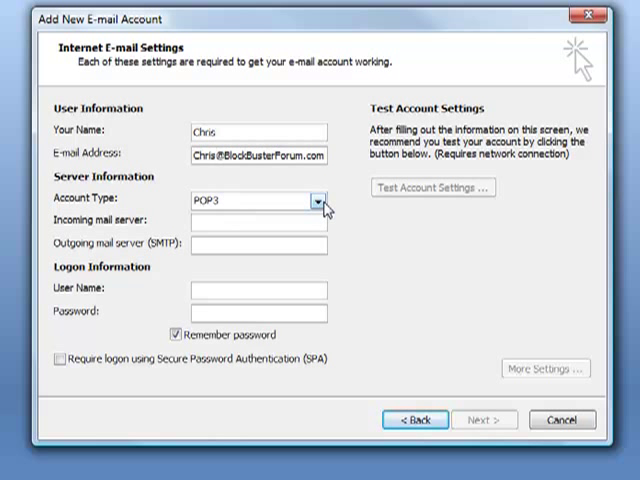
left_click(318, 198)
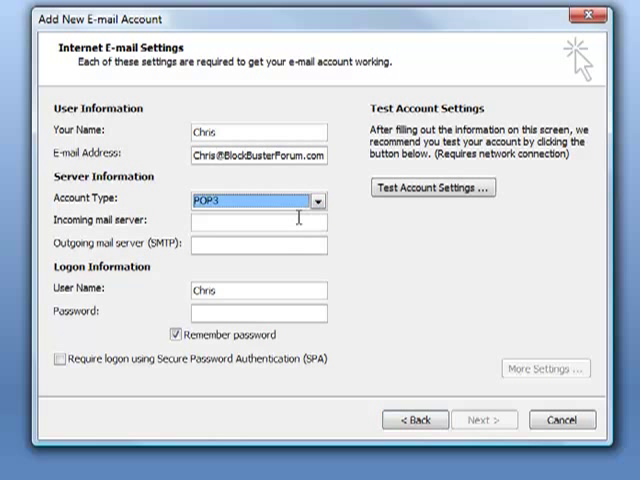
left_click(258, 220)
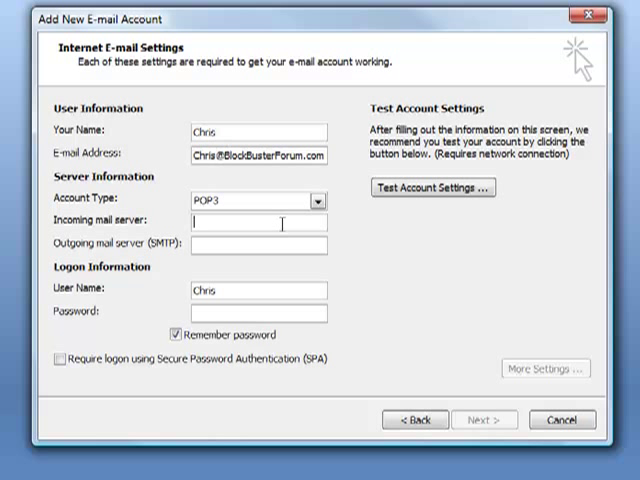
type("pop")
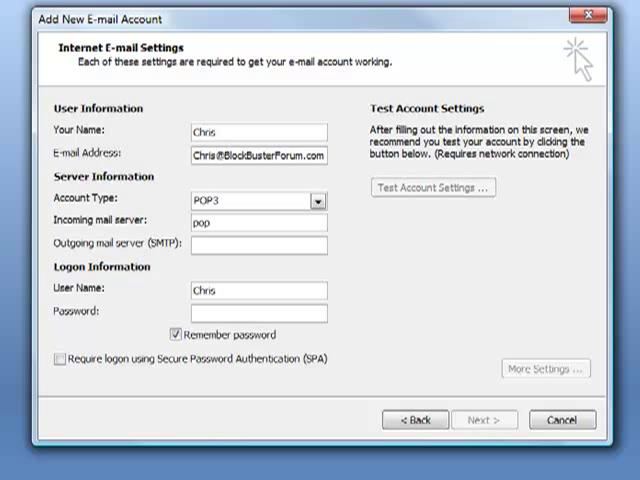
type(".secu")
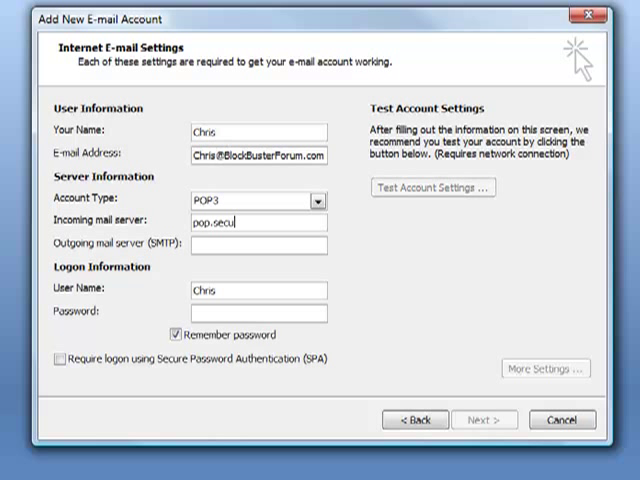
type("reserver")
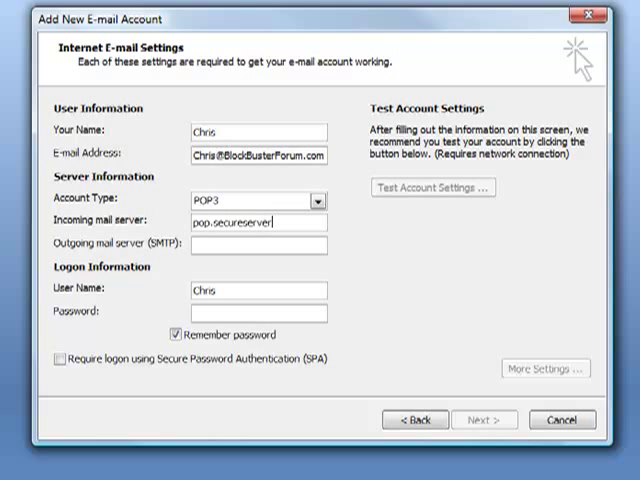
type(".net")
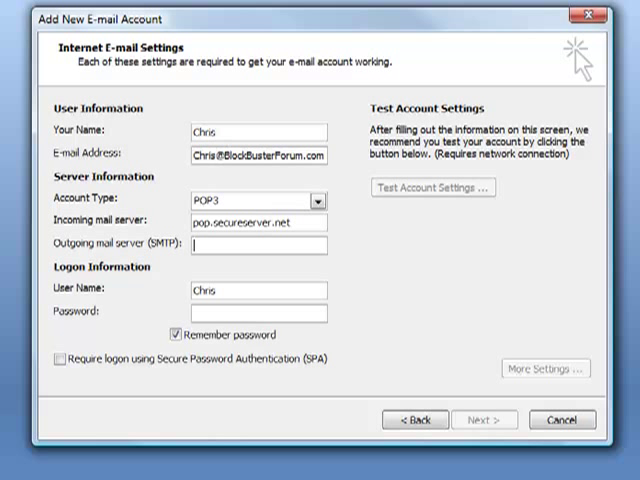
Enter the smtpout.secureserver.net outgoing mail server
type("s")
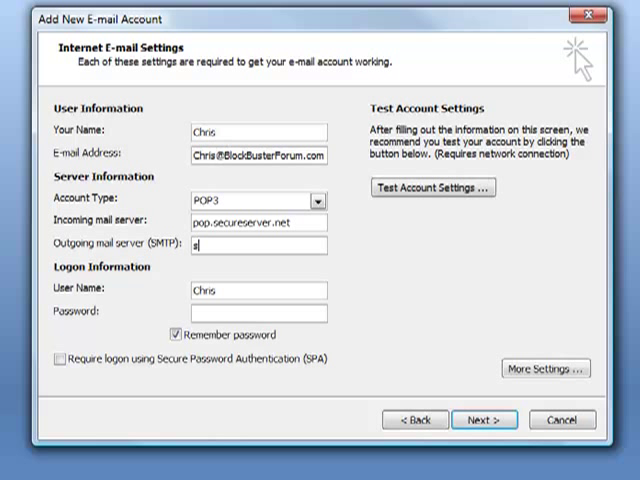
type("mtpo")
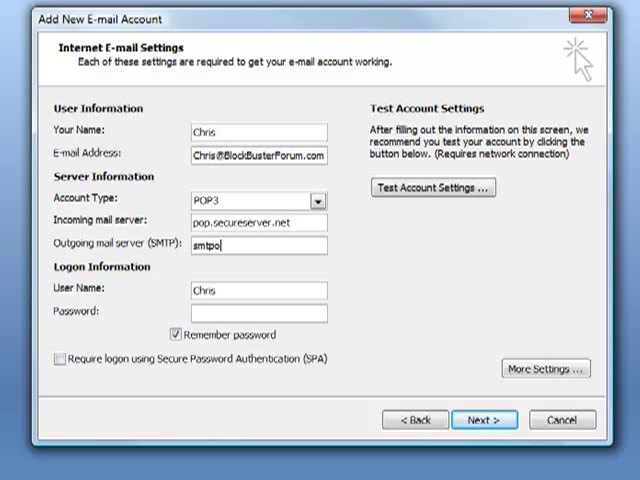
type("ut")
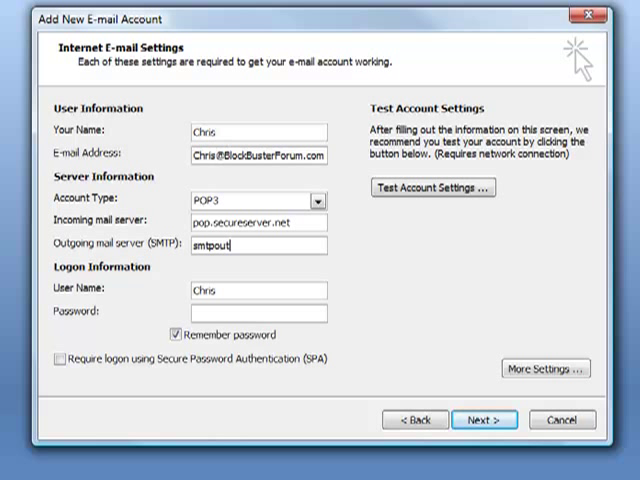
type(".secu")
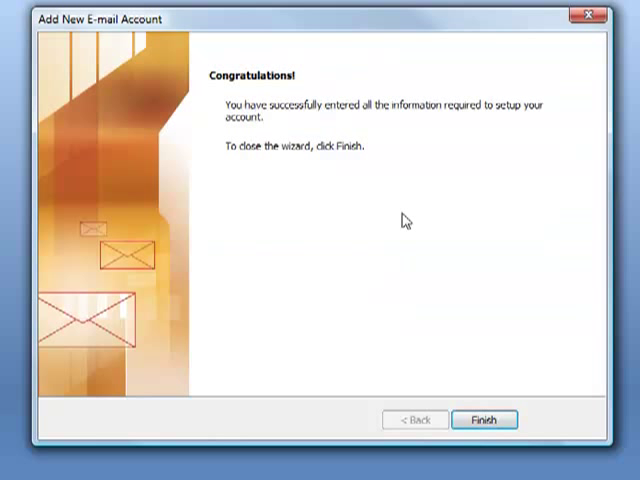
mouse_move(401, 139)
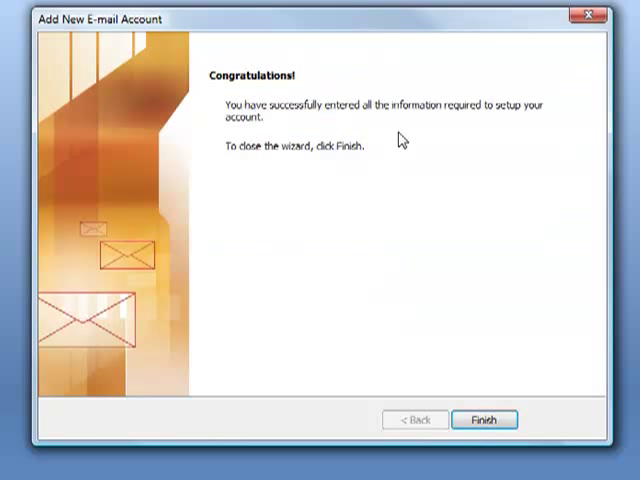
mouse_move(305, 158)
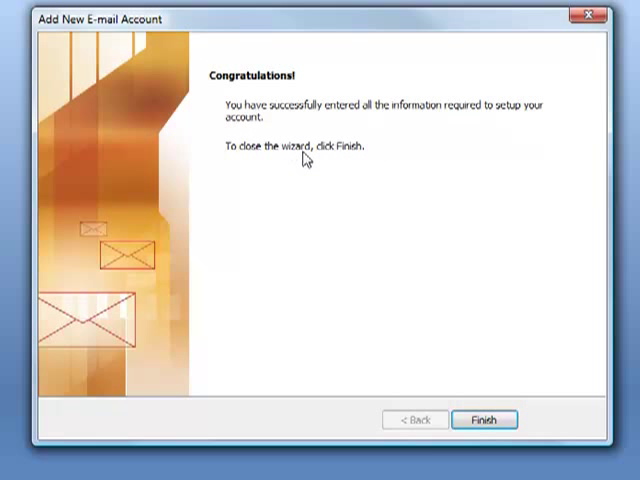
Finish the Add New E-mail Account wizard from the Congratulations page
left_click(484, 419)
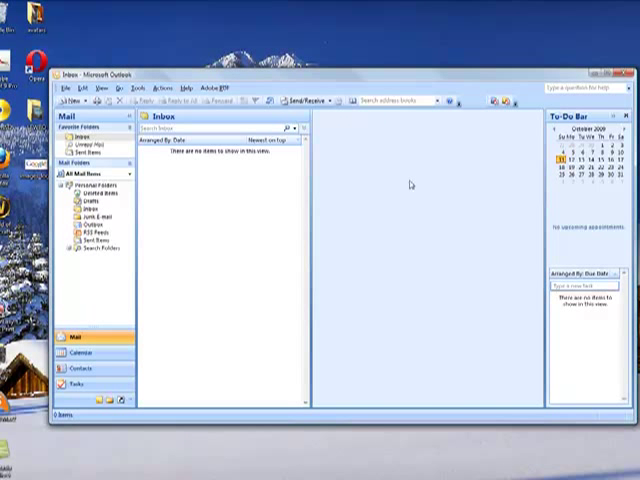
mouse_move(321, 82)
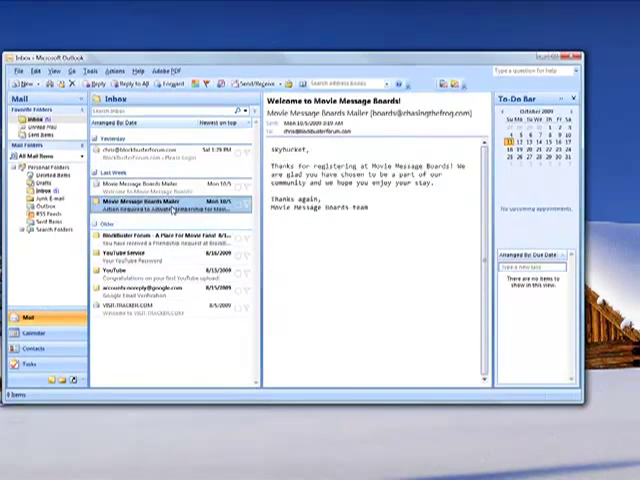
Open the BlockBuster Forum friendship request in the Reading Pane
left_click(160, 238)
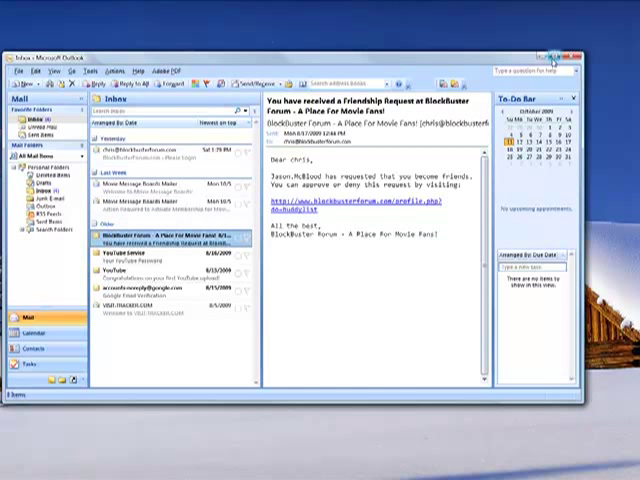
left_click(560, 57)
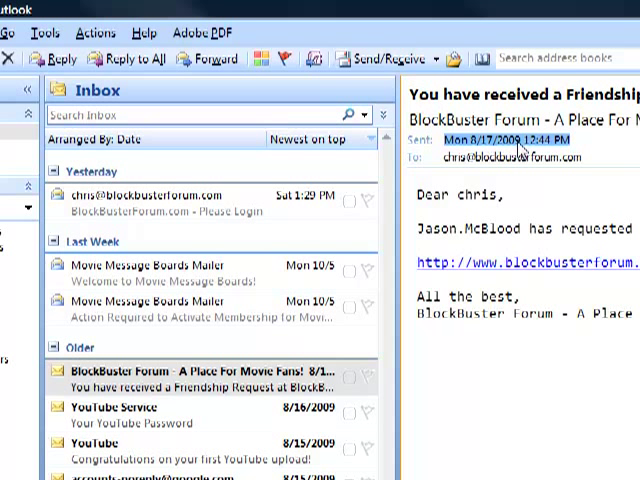
mouse_move(522, 147)
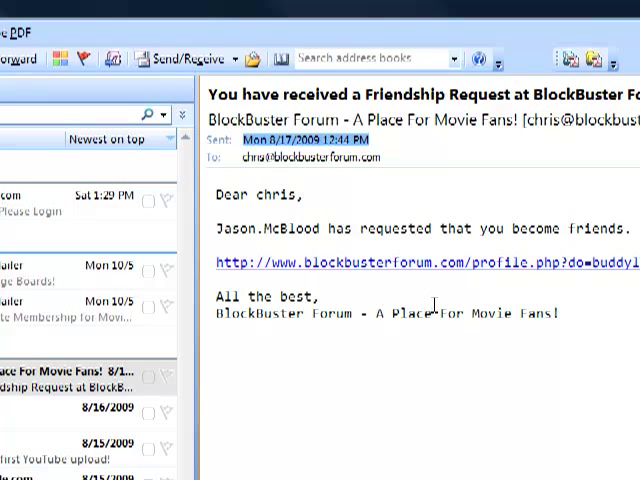
mouse_move(436, 336)
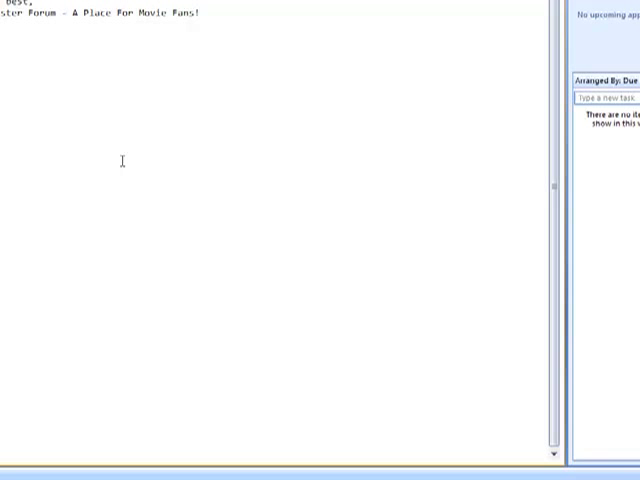
mouse_move(453, 420)
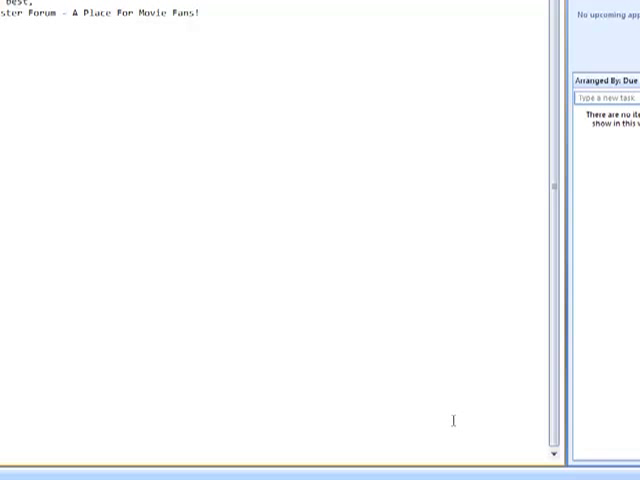